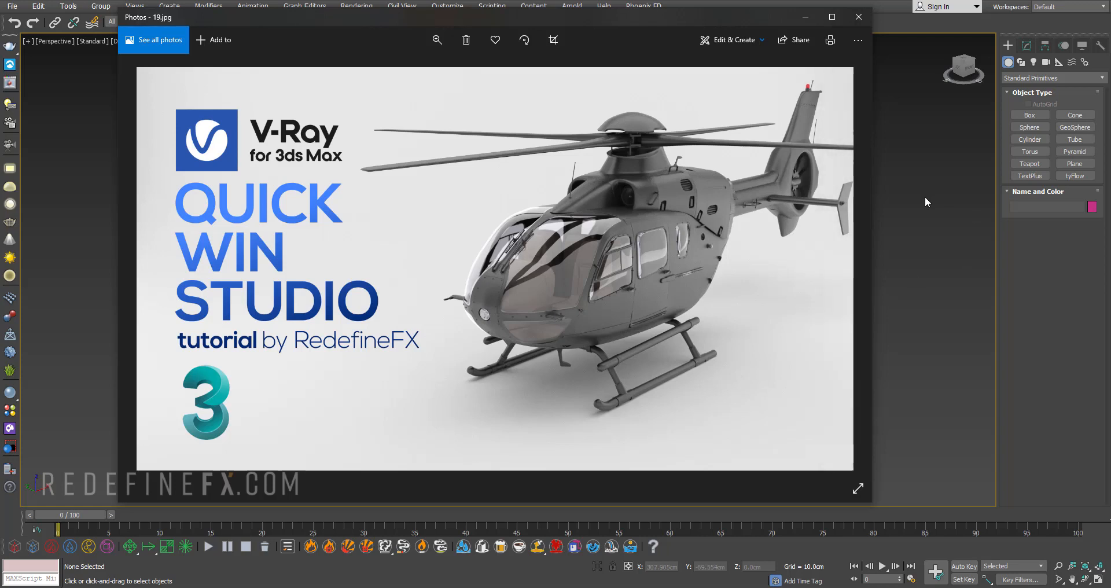
pyautogui.moveTo(573, 323)
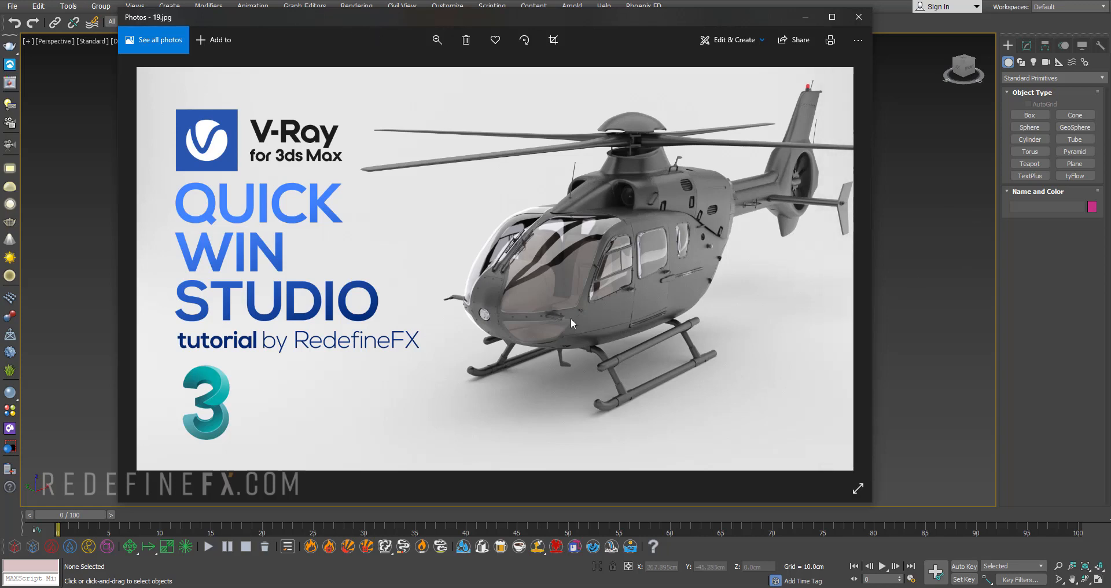
pyautogui.moveTo(446, 163)
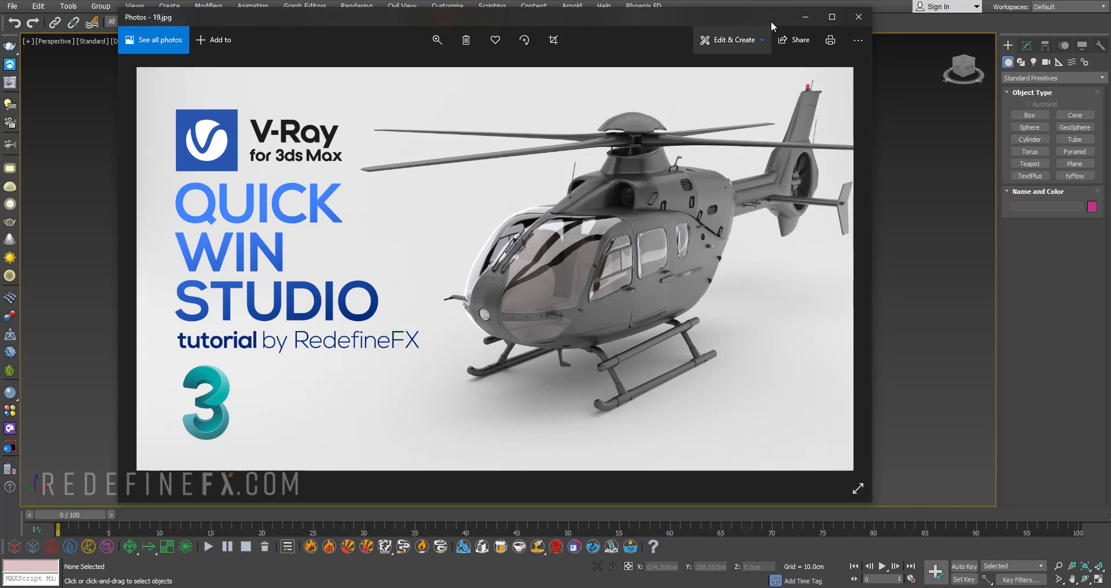
# Close the reference image and draw a plane across the grid.
pyautogui.click(858, 16)
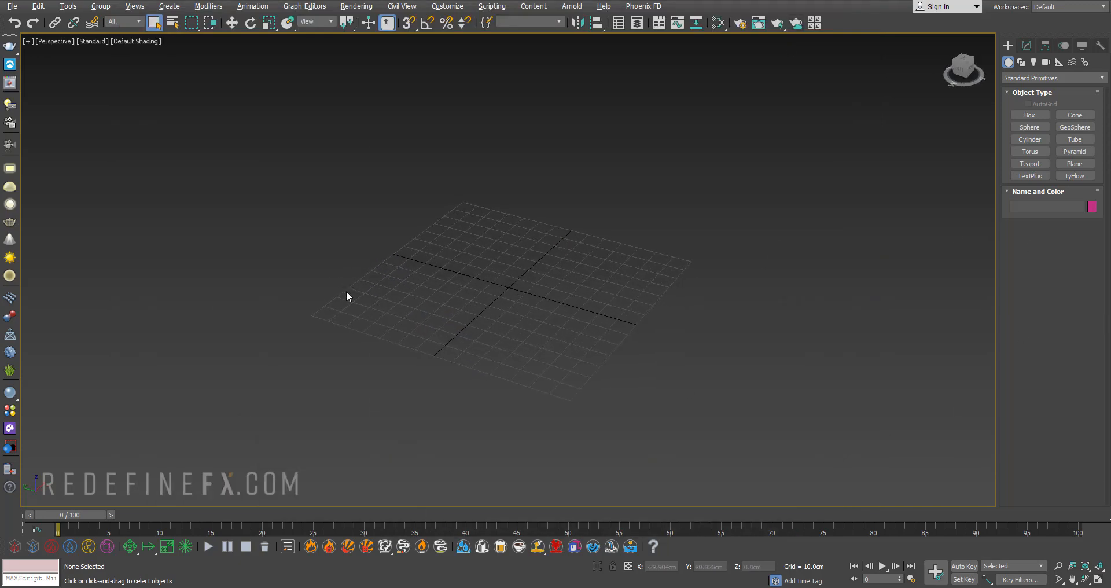
pyautogui.click(1073, 164)
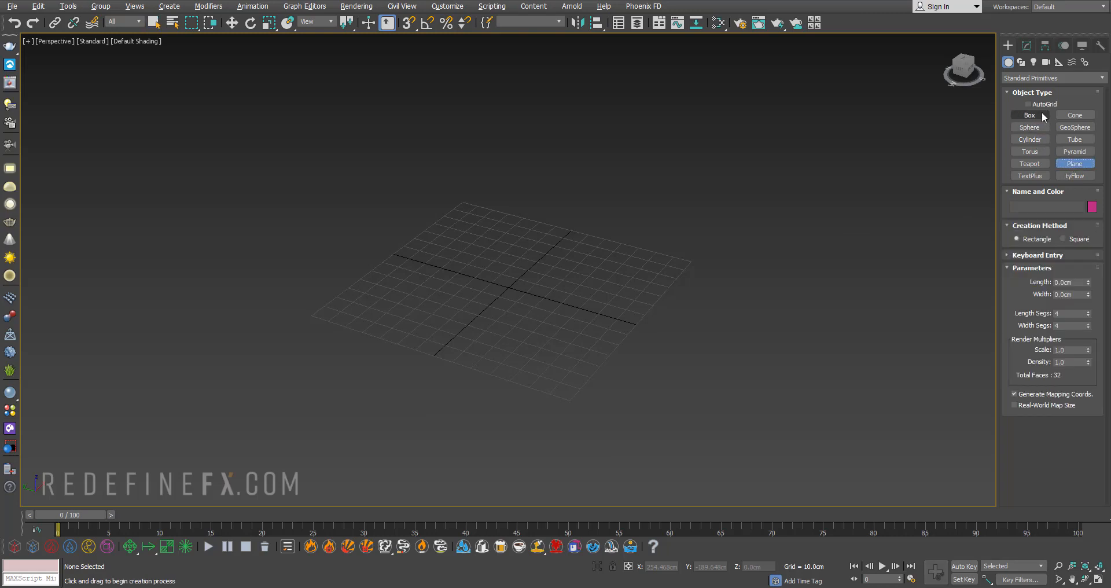
pyautogui.moveTo(464, 262); pyautogui.dragTo(584, 385)
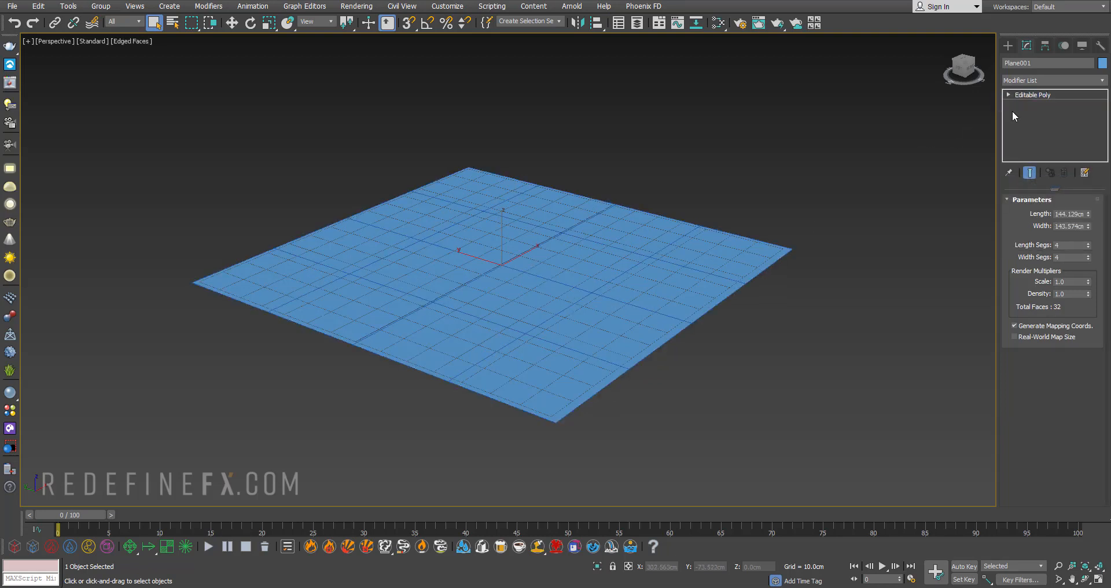
# In Edge mode, extrude the far edge up into a wall, then forward into an overhang.
pyautogui.click(1029, 114)
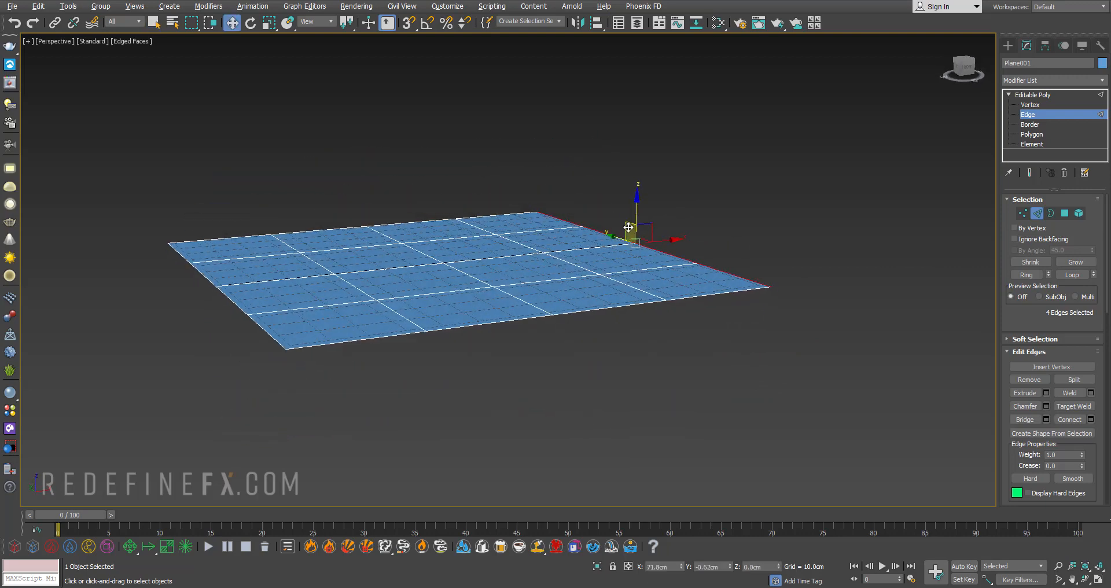
pyautogui.moveTo(630, 227); pyautogui.dragTo(638, 171)
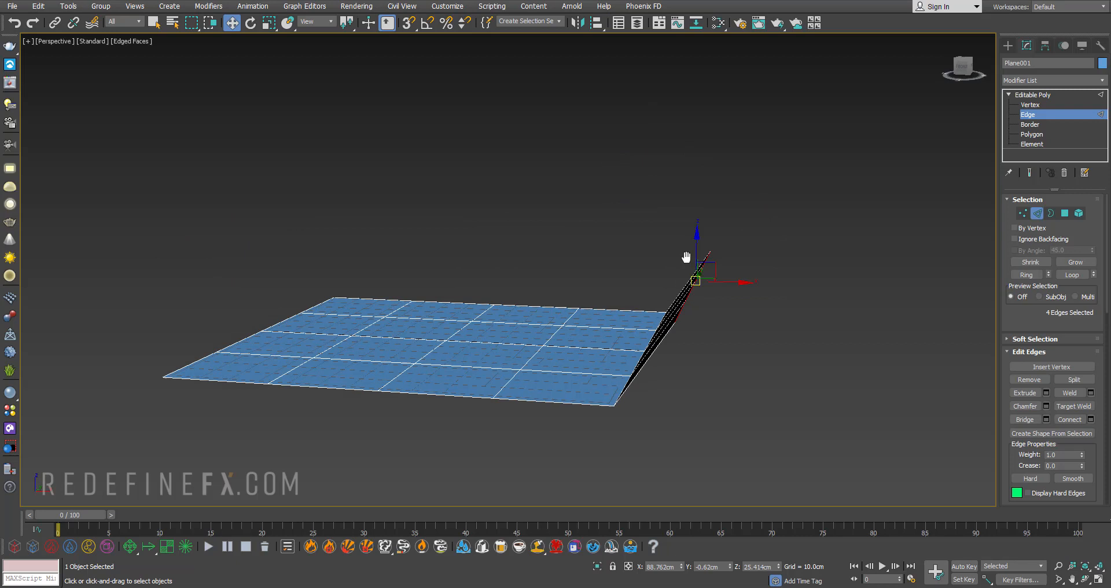
pyautogui.moveTo(697, 269); pyautogui.dragTo(723, 156)
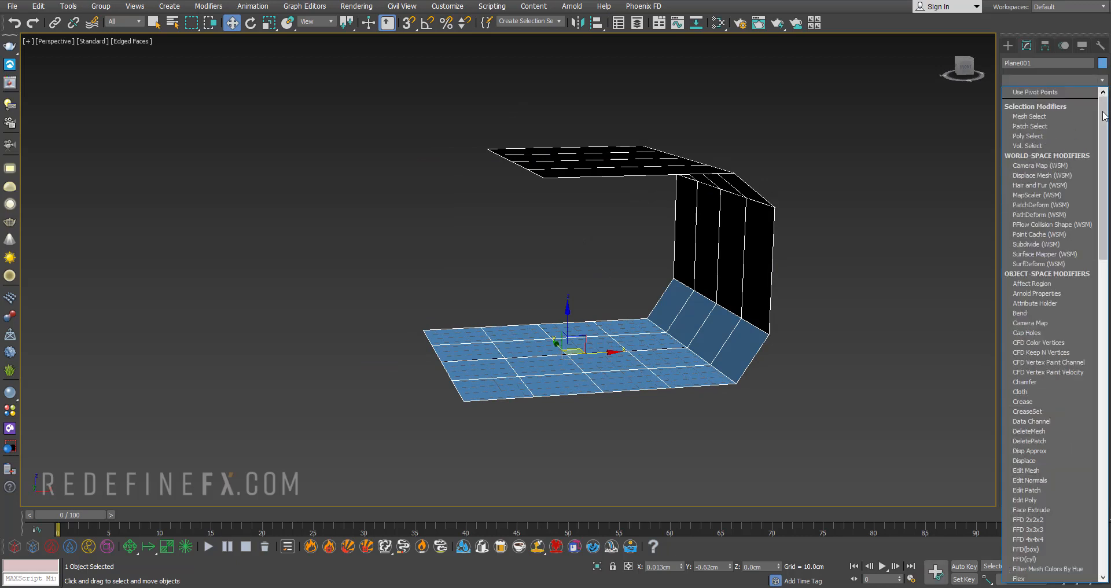
# Apply a TurboSmooth modifier to the backdrop and switch to Default Shading.
pyautogui.click(1044, 94)
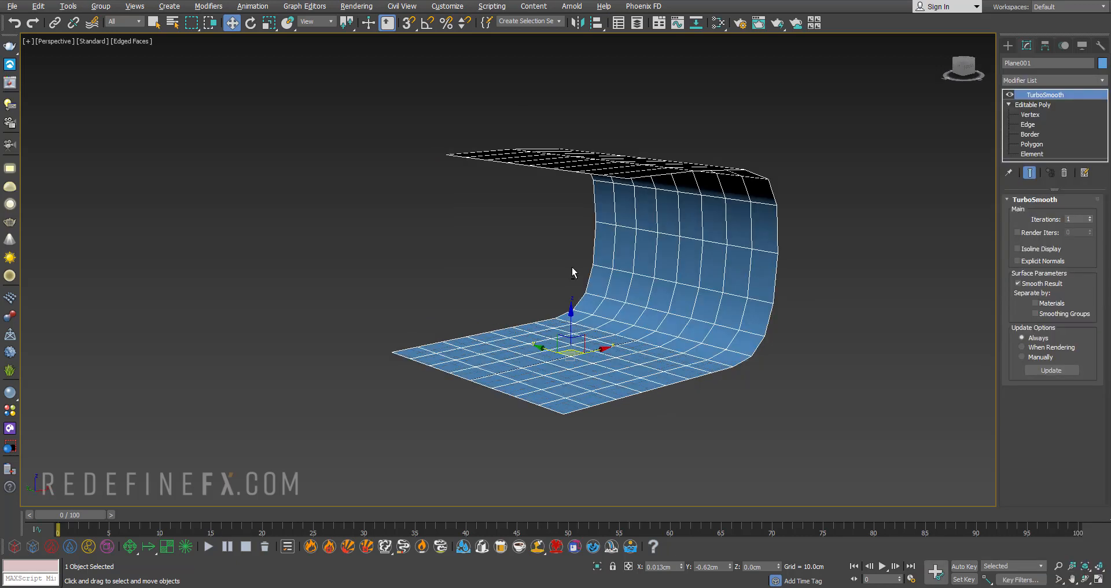
pyautogui.click(1090, 217)
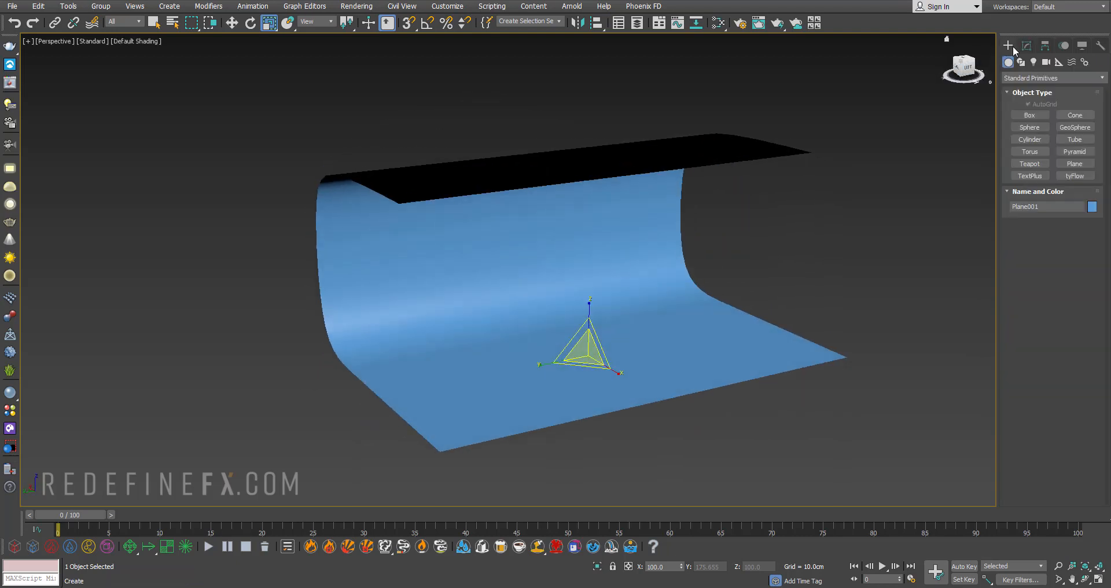
# Choose Extended Primitives and start creating a torus knot.
pyautogui.click(1053, 79)
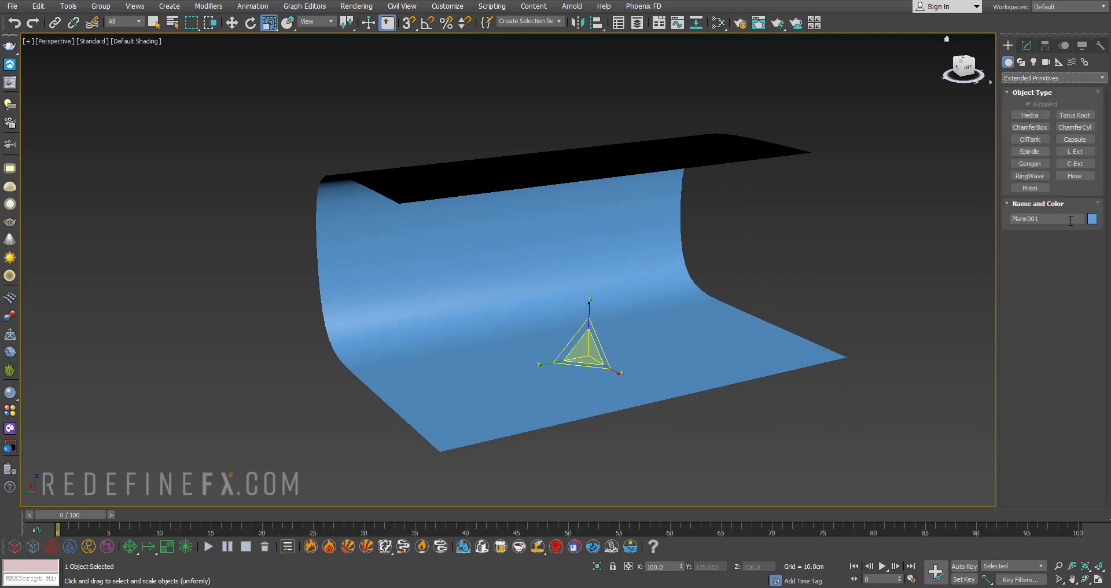
pyautogui.click(1075, 114)
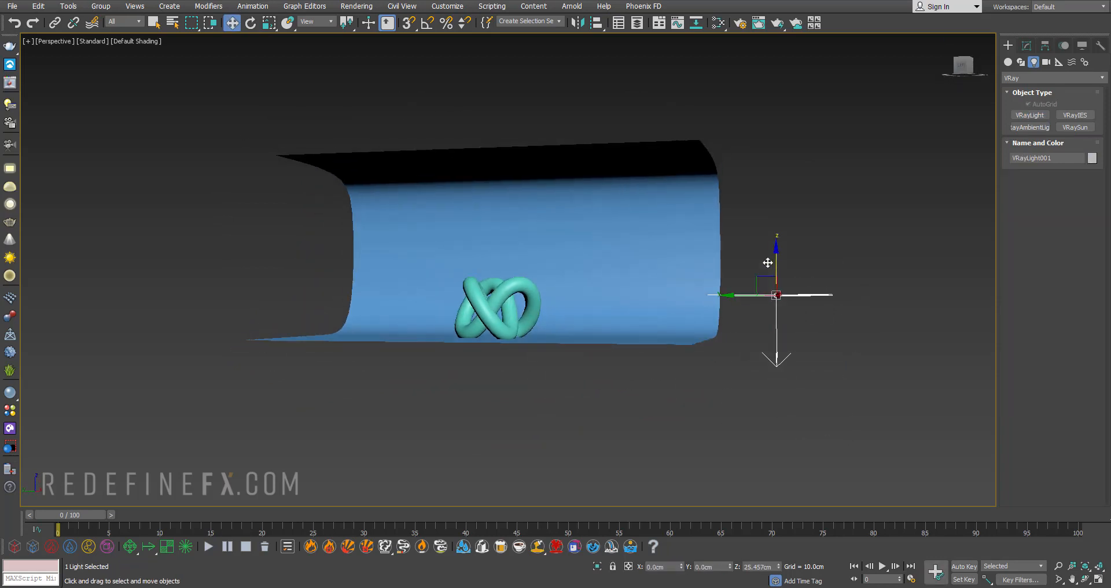
# Clone the VRayLight as a Copy and mirror it onto the opposite side.
pyautogui.click(250, 22)
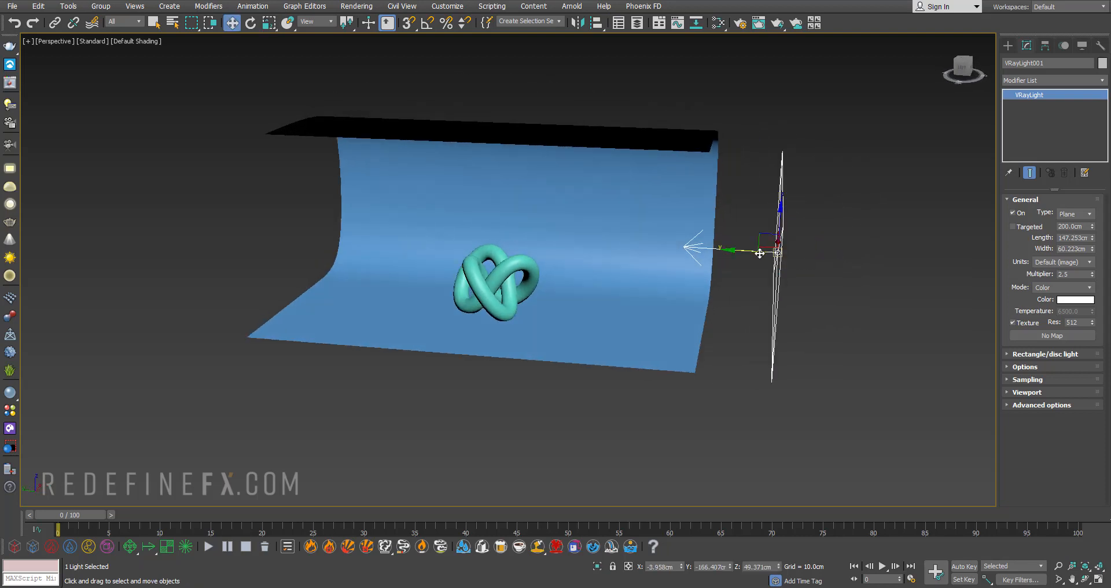
pyautogui.moveTo(760, 253); pyautogui.dragTo(764, 217)
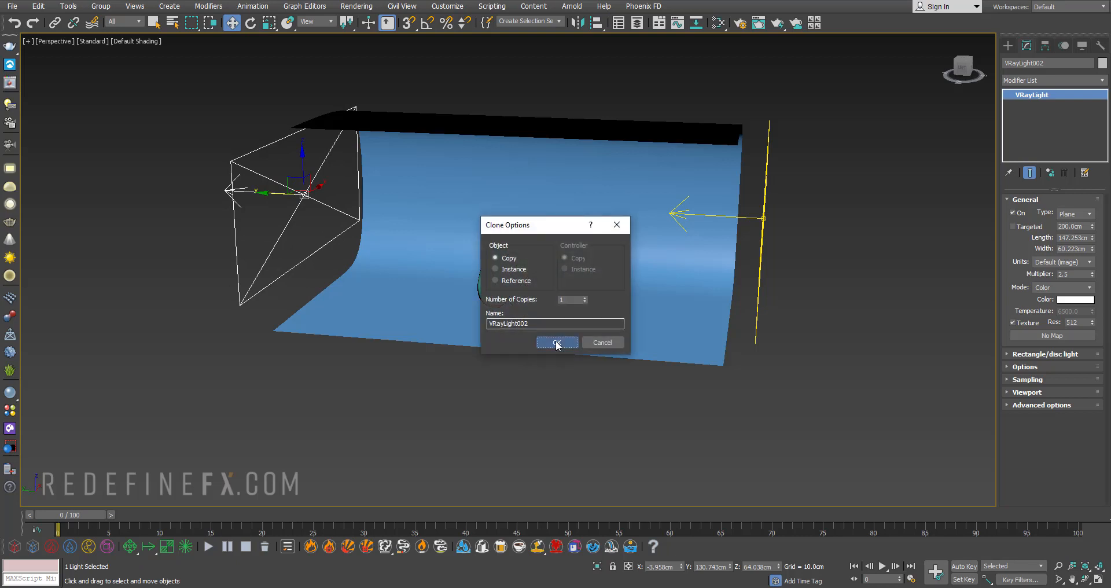
pyautogui.click(557, 343)
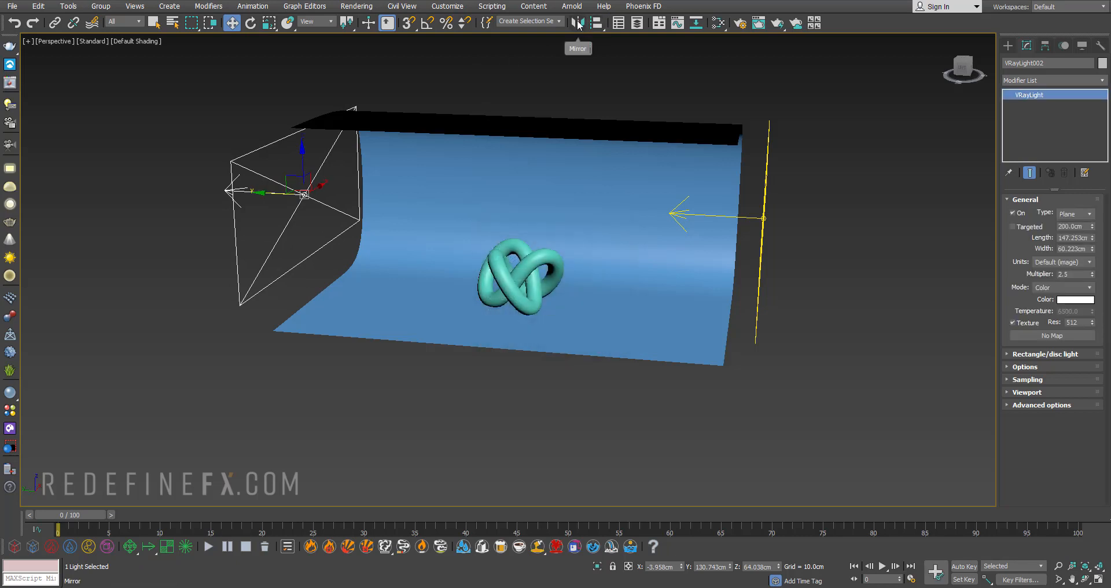
pyautogui.click(578, 22)
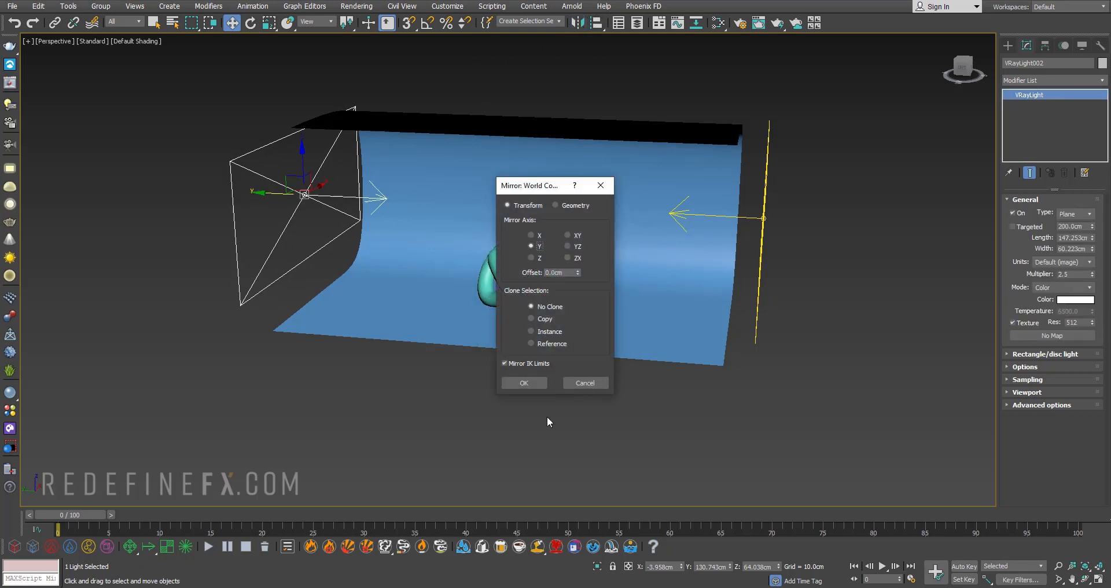
pyautogui.click(524, 383)
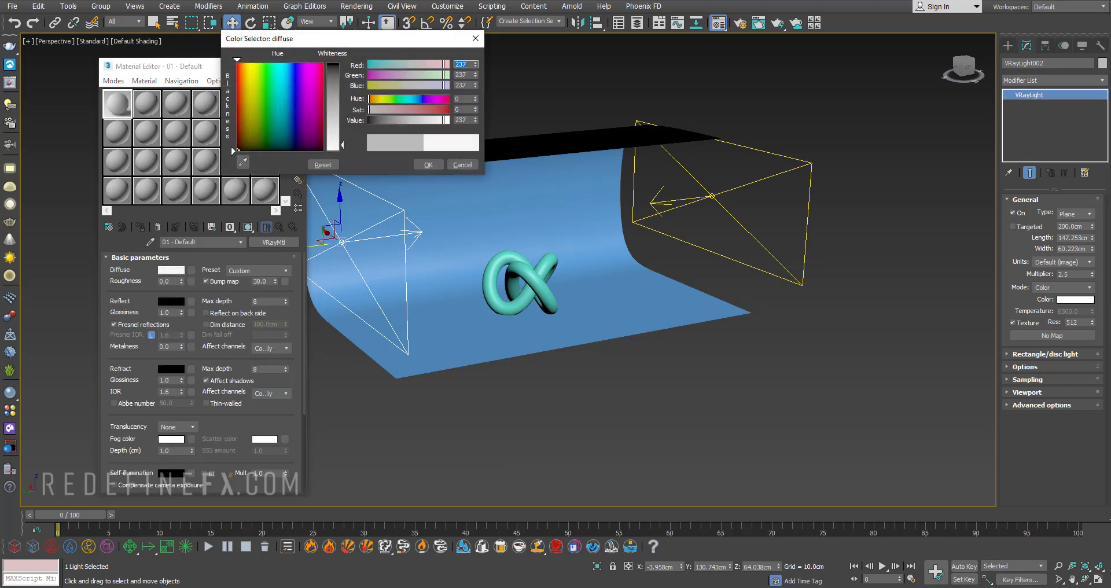
# Set the material's diffuse colour to grey 238 on red, green and blue.
pyautogui.click(471, 62)
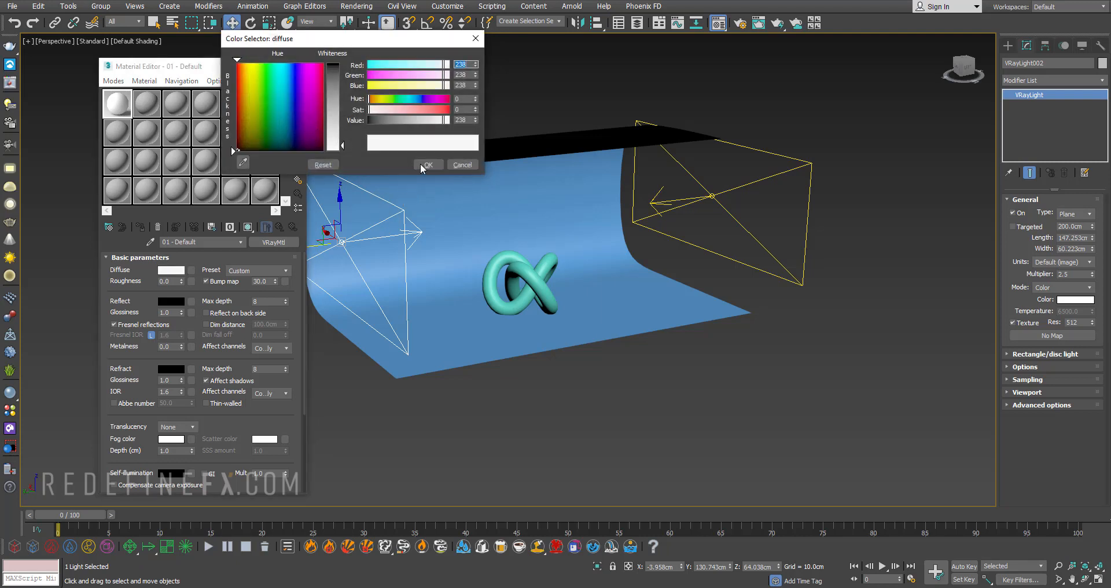
pyautogui.moveTo(428, 189)
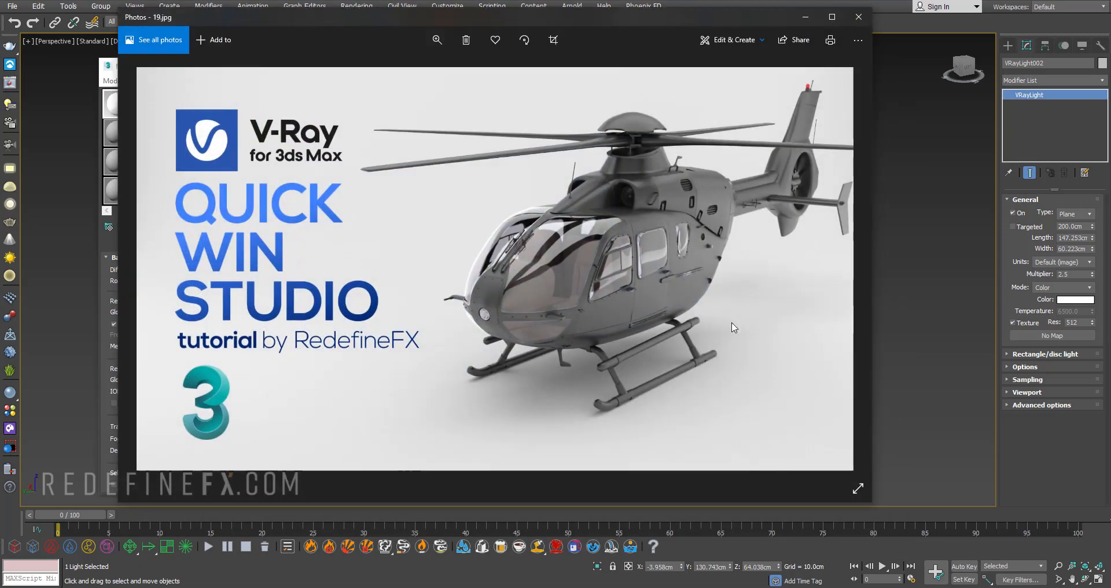
pyautogui.moveTo(805, 183)
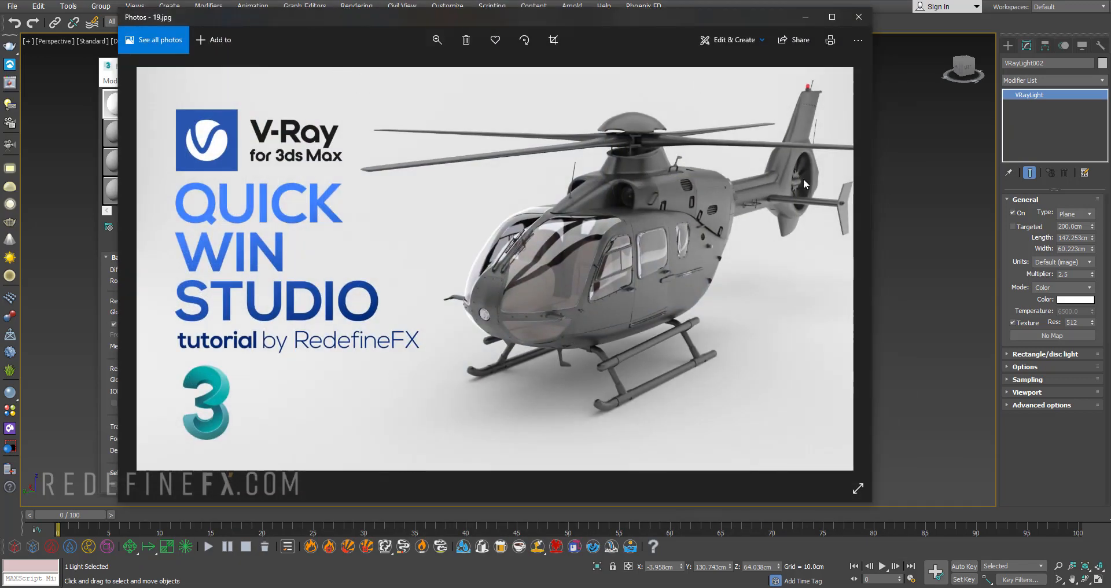
pyautogui.moveTo(783, 235)
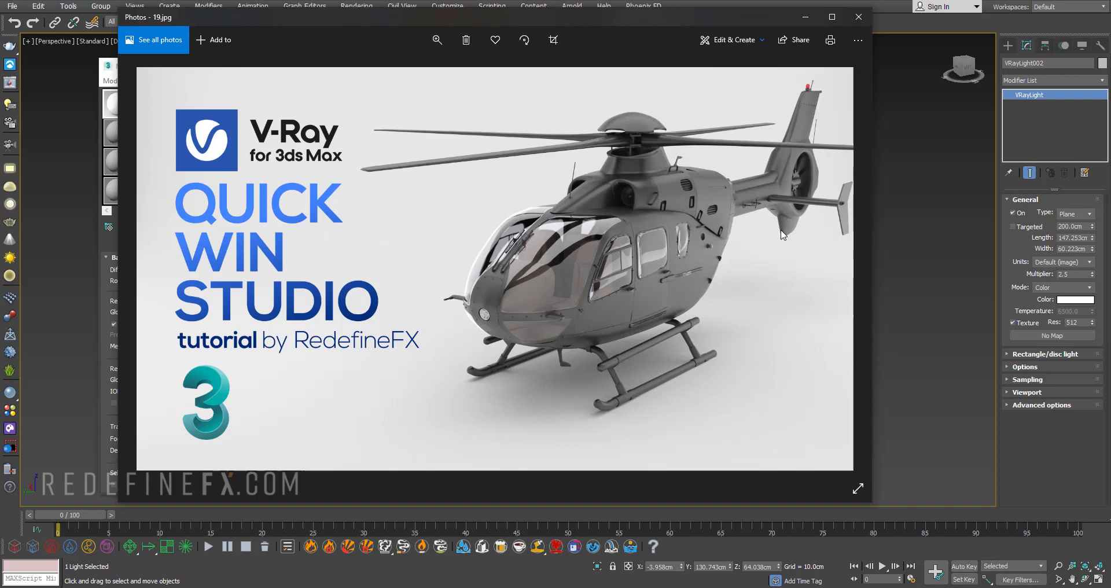
pyautogui.moveTo(728, 322)
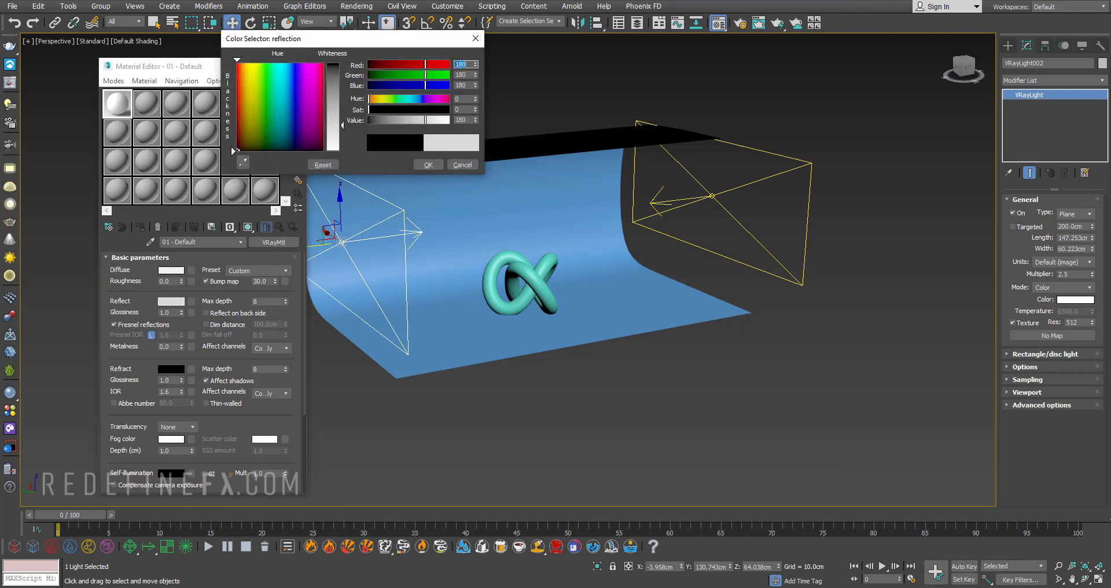
# Create a near-black, 0.87-glossiness material and apply it to the torus knot.
pyautogui.click(462, 165)
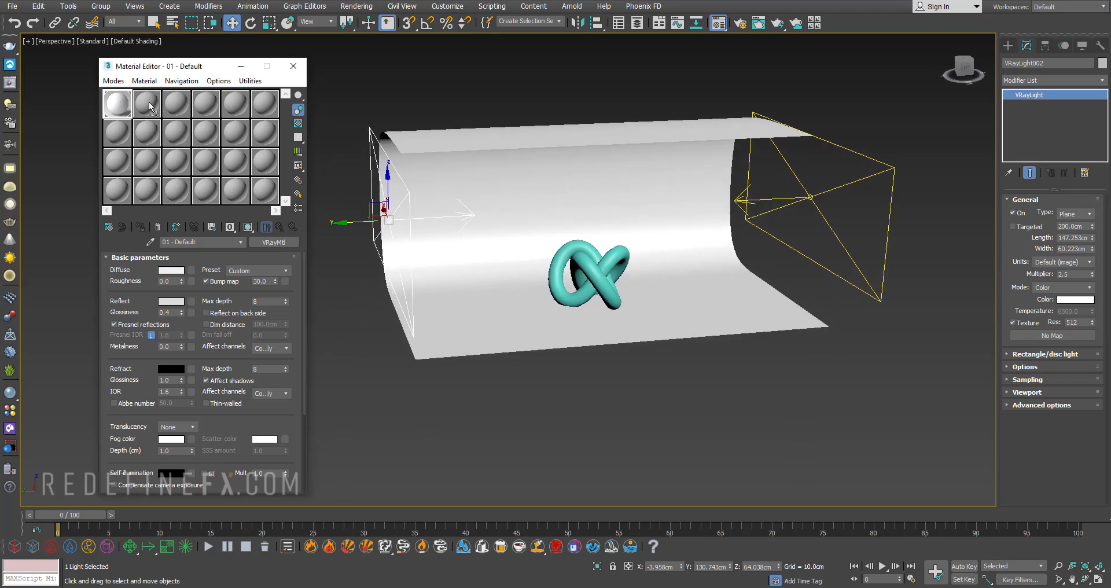
pyautogui.click(171, 270)
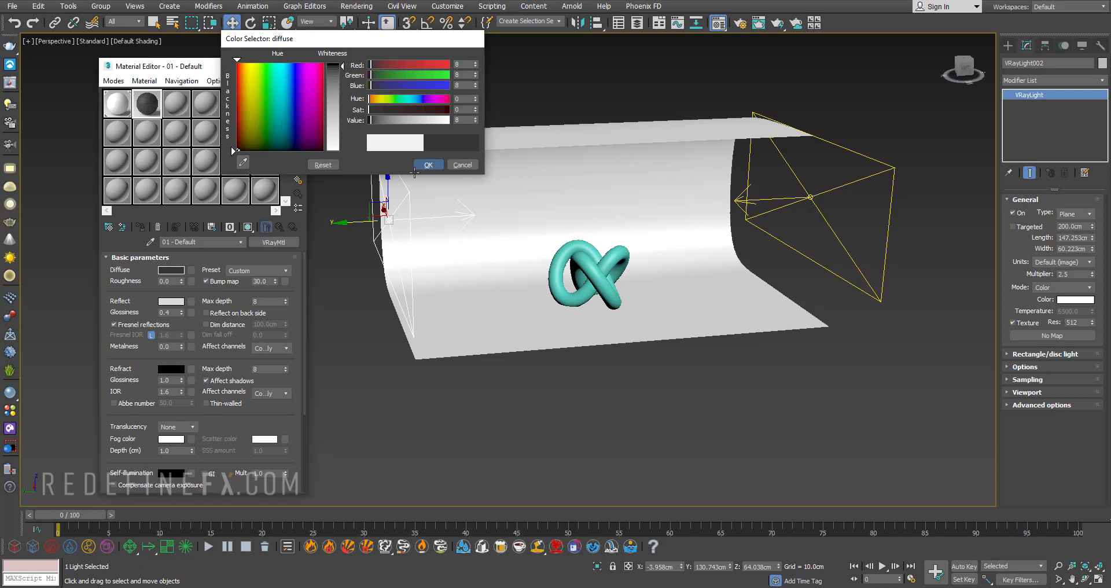
pyautogui.click(427, 164)
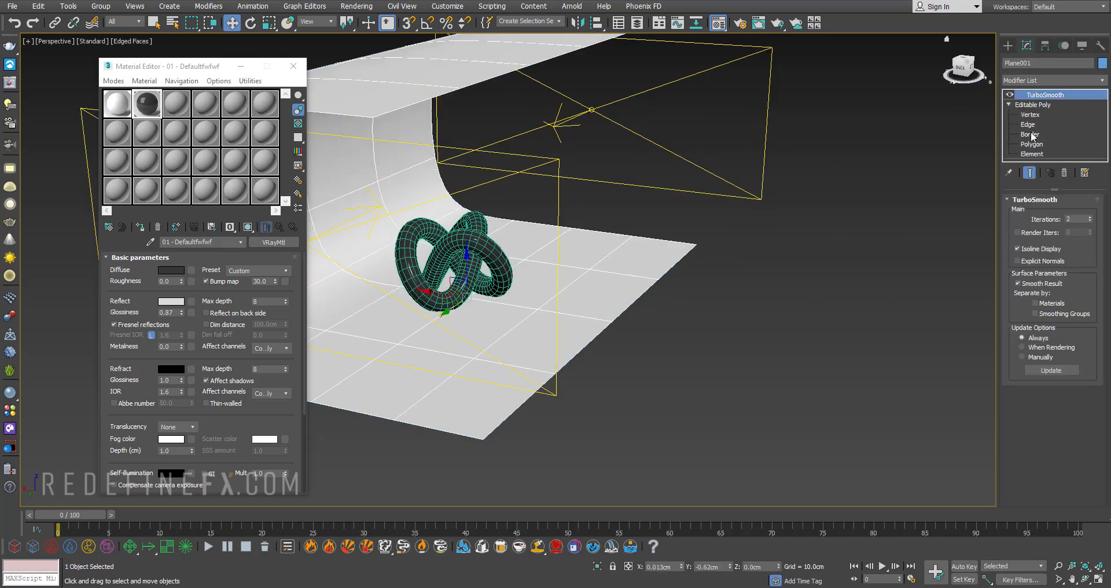
pyautogui.click(1029, 124)
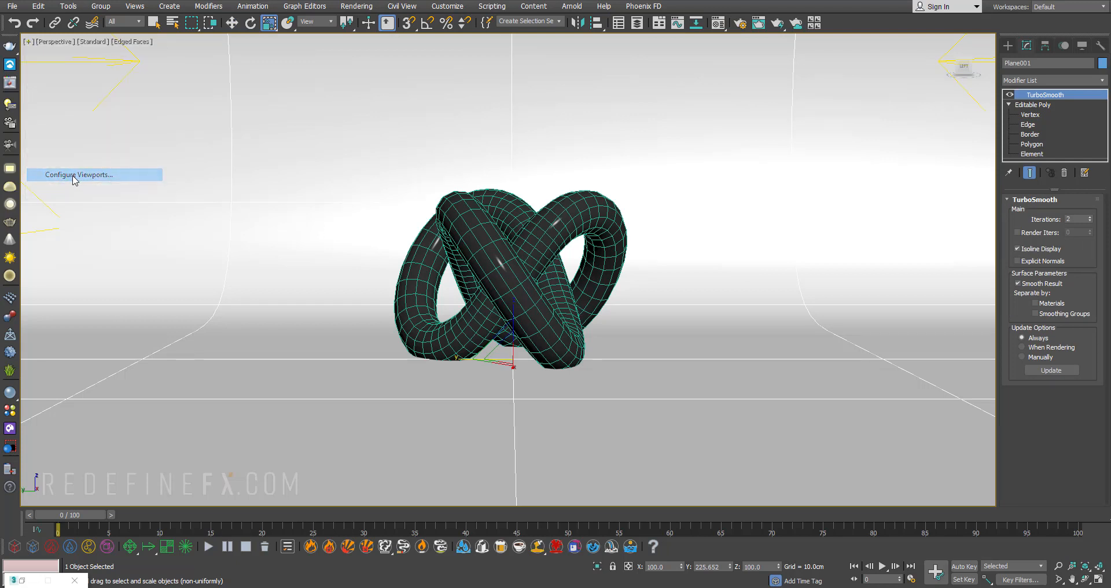
# Enable Show Safe Frames and create a physical camera from the current view.
pyautogui.click(79, 174)
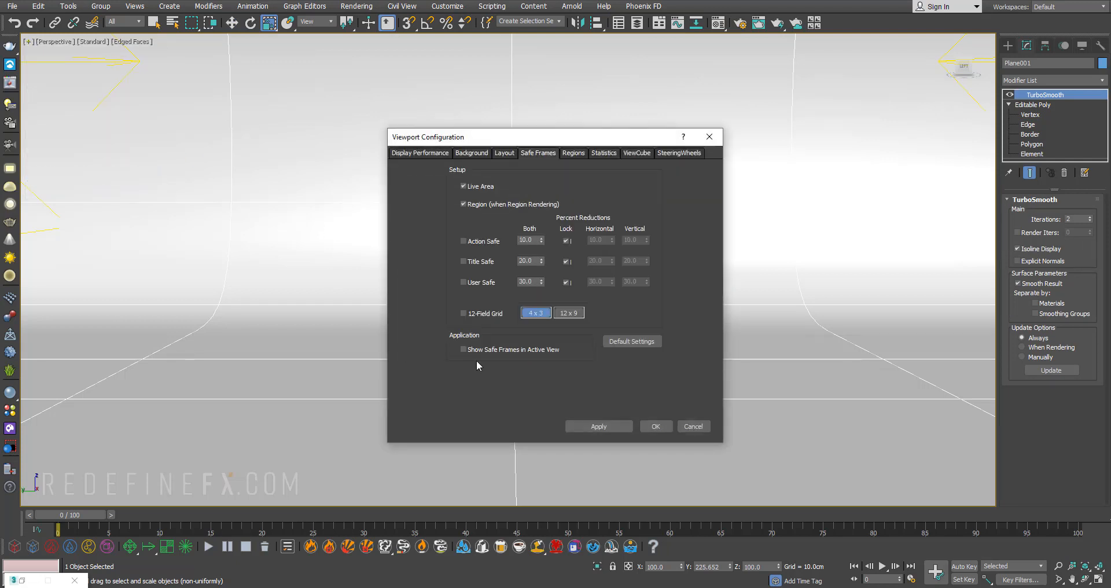
pyautogui.click(463, 314)
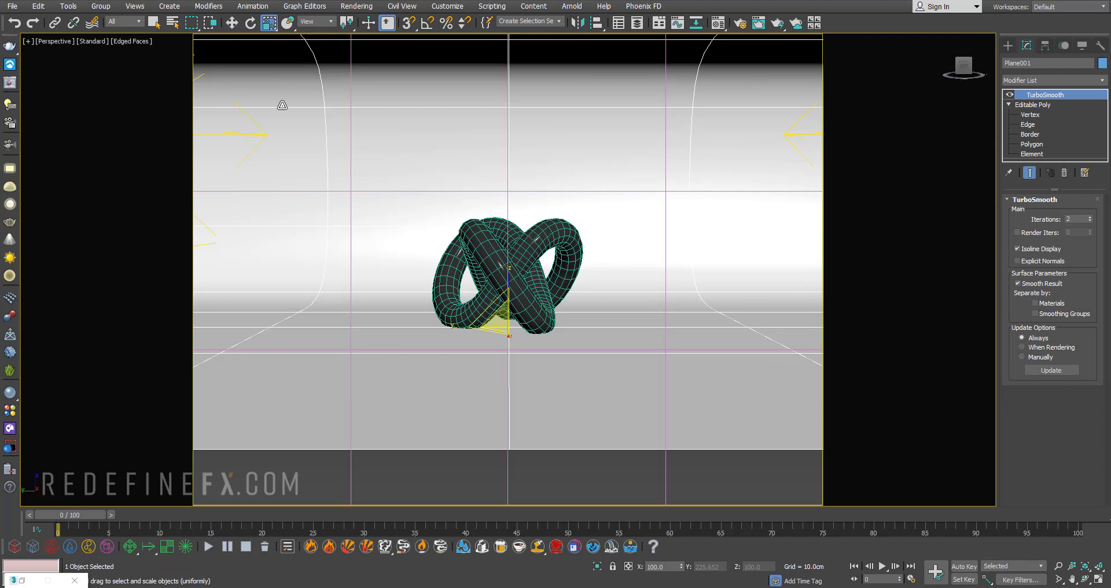
pyautogui.click(740, 22)
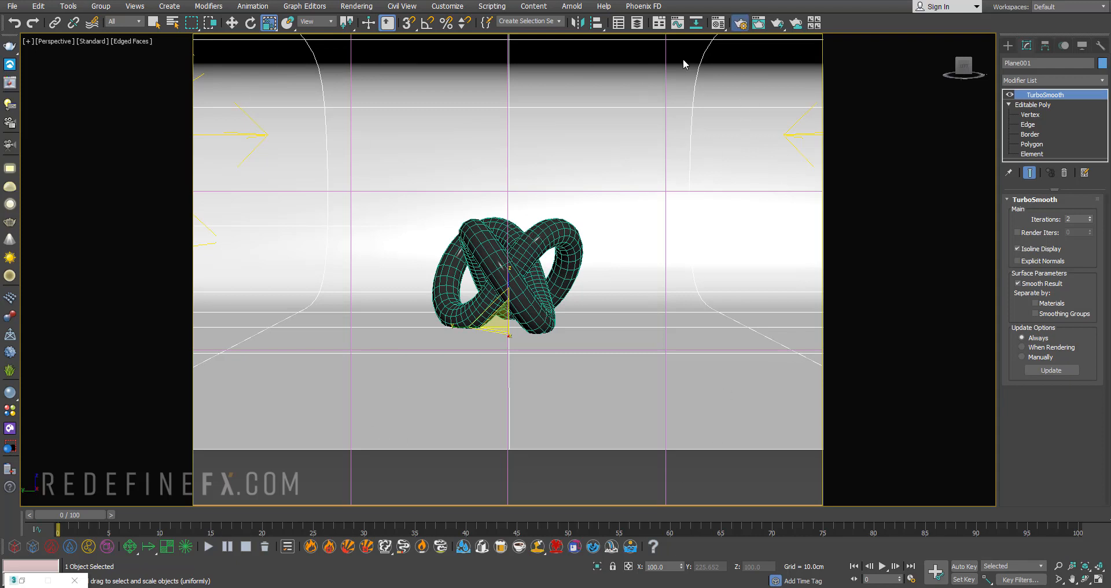
pyautogui.click(739, 23)
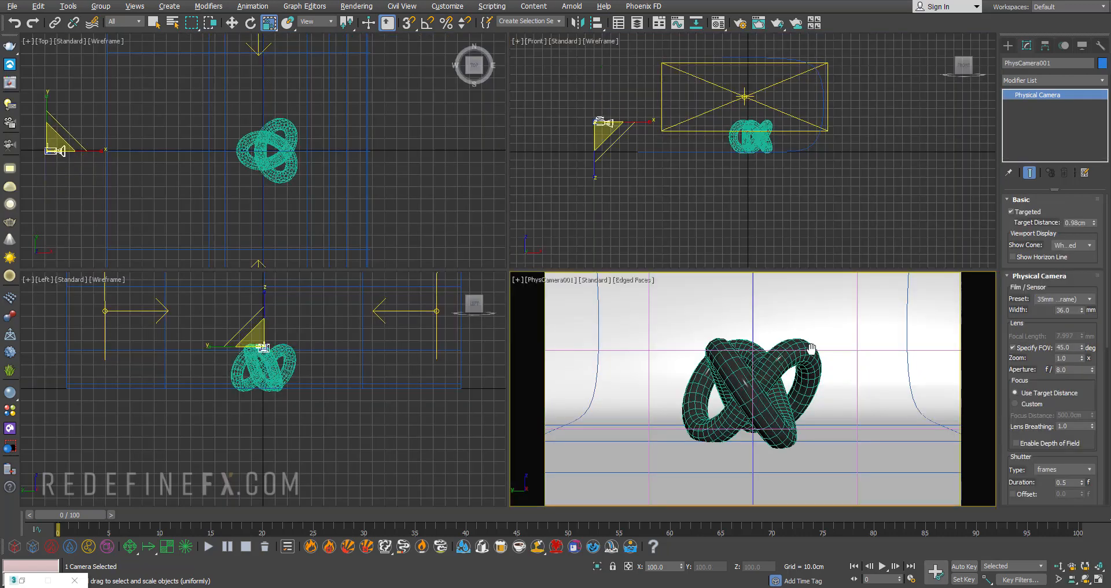
# Start a V-Ray IPR render of the camera view.
pyautogui.click(104, 41)
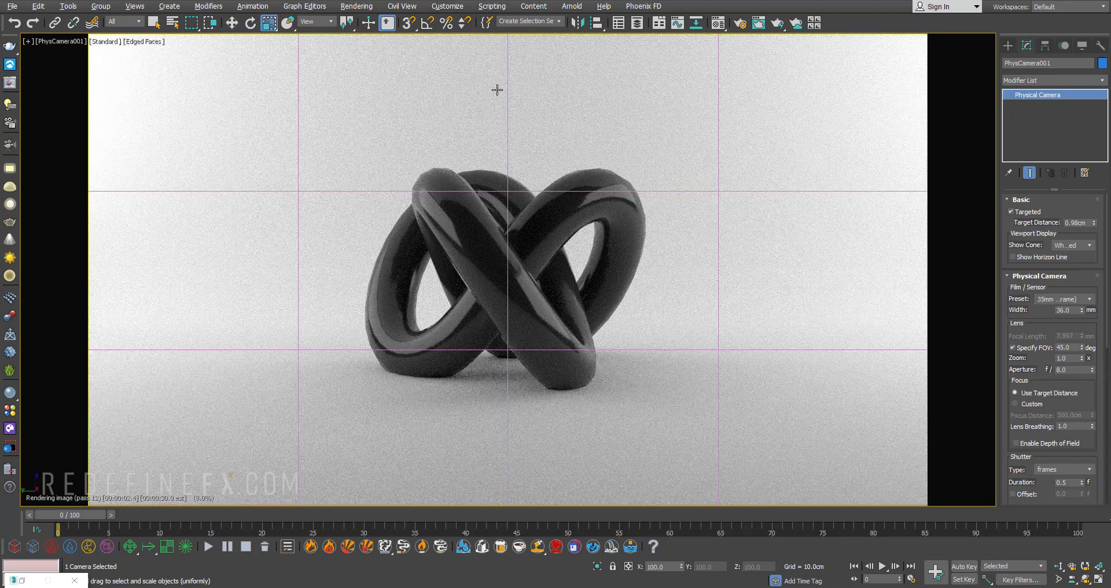
pyautogui.moveTo(515, 231)
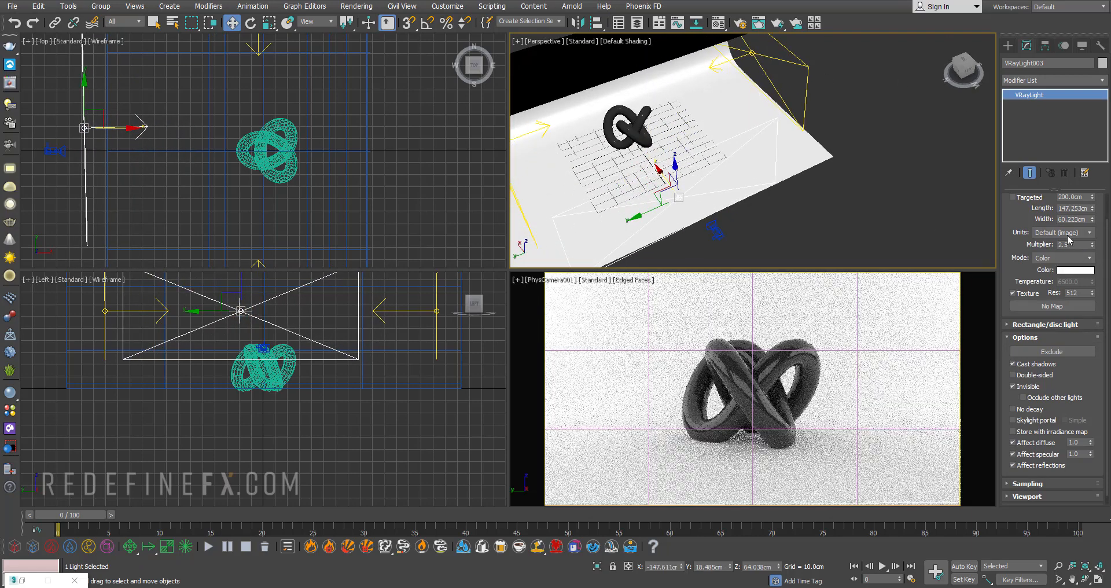
# Set the VRayLight003 multiplier to 1.0.
pyautogui.write('1.0')
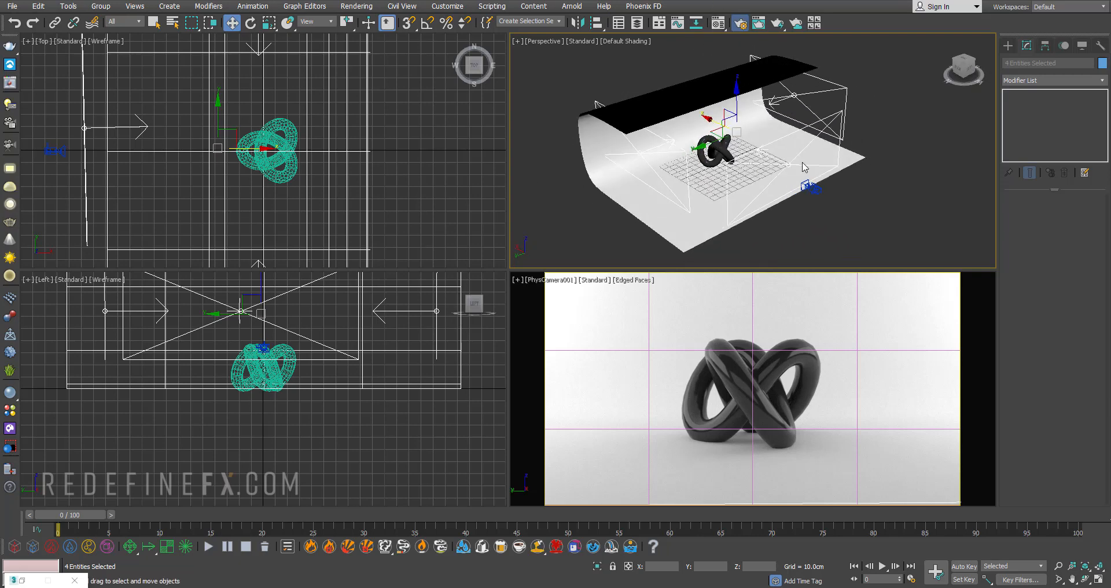
# Set the V-Ray image sampler type to Bucket with max subdivs 4.
pyautogui.click(717, 22)
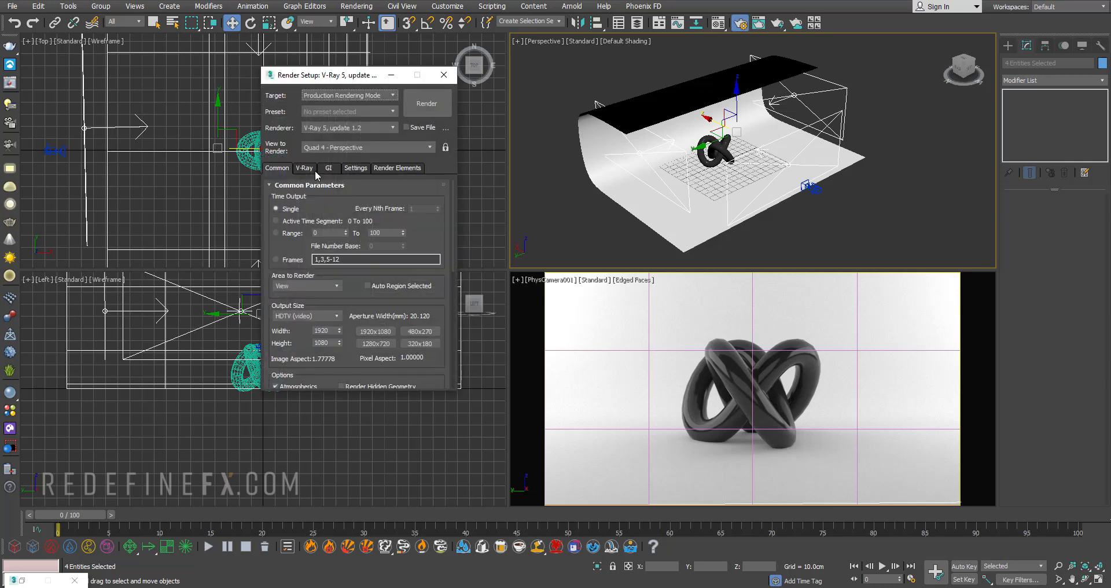
pyautogui.click(303, 168)
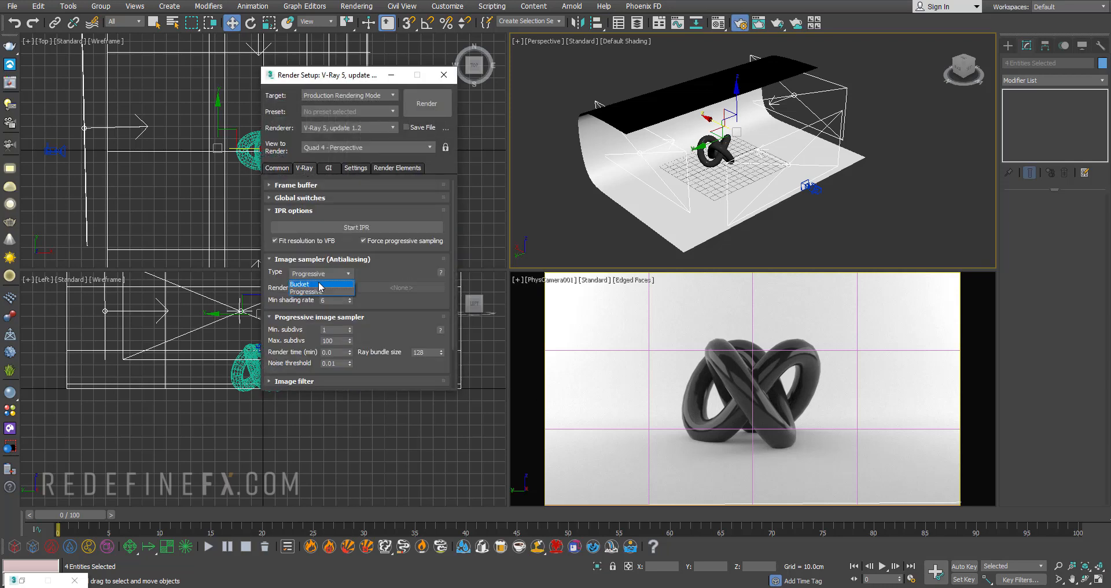
pyautogui.click(300, 284)
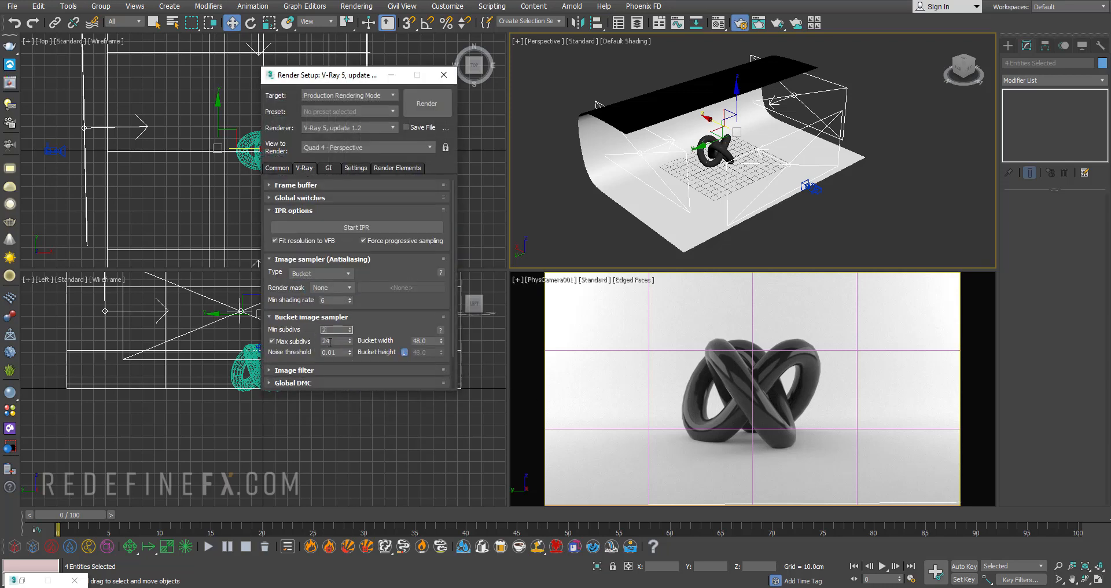
pyautogui.write('4')
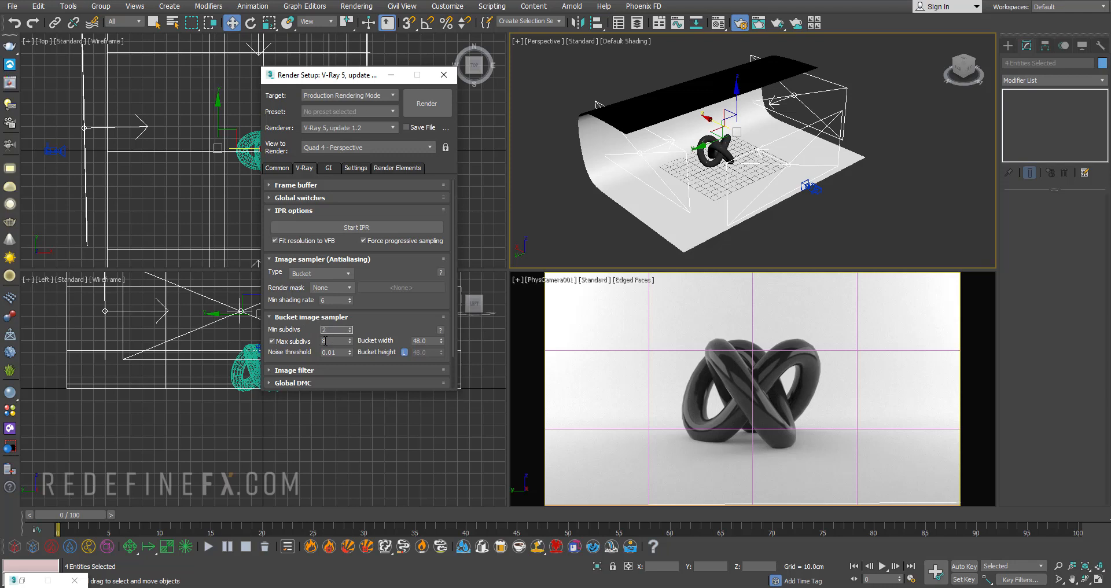
# Raise the GI light cache subdivs to 2500.
pyautogui.click(329, 168)
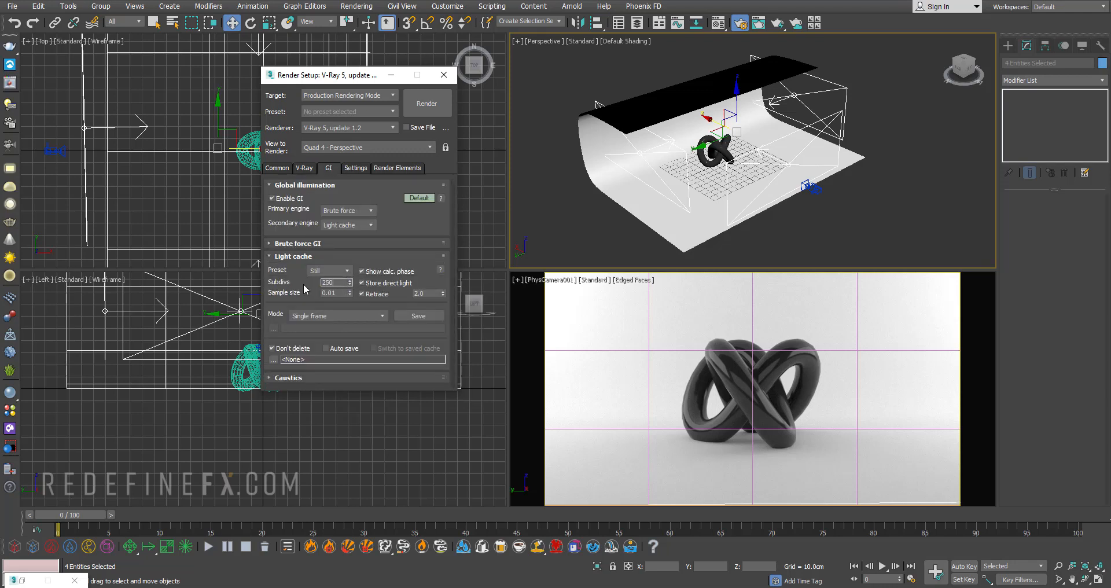
pyautogui.write('2500')
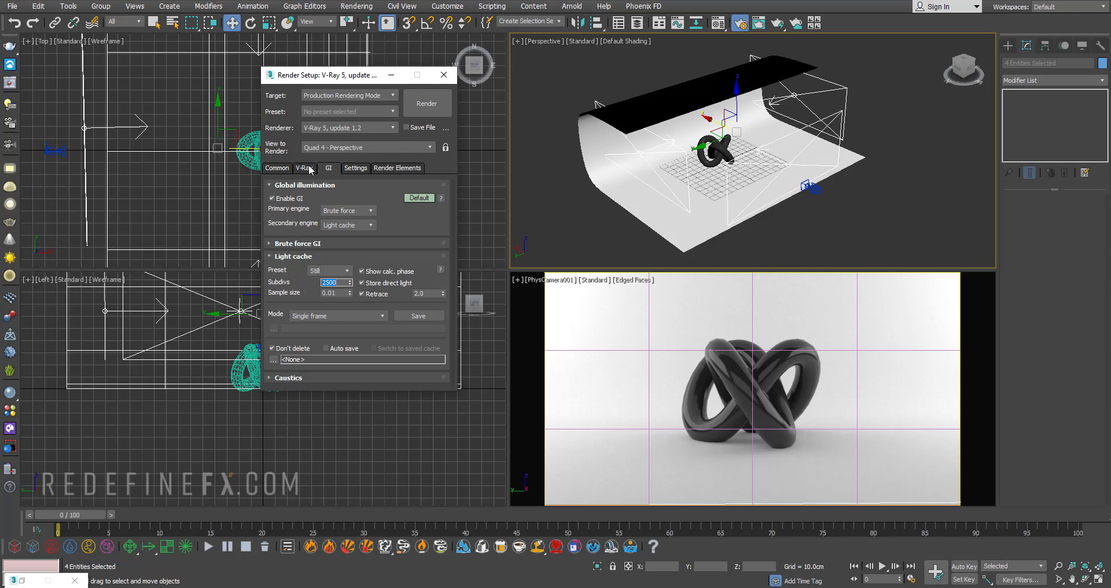
pyautogui.click(303, 168)
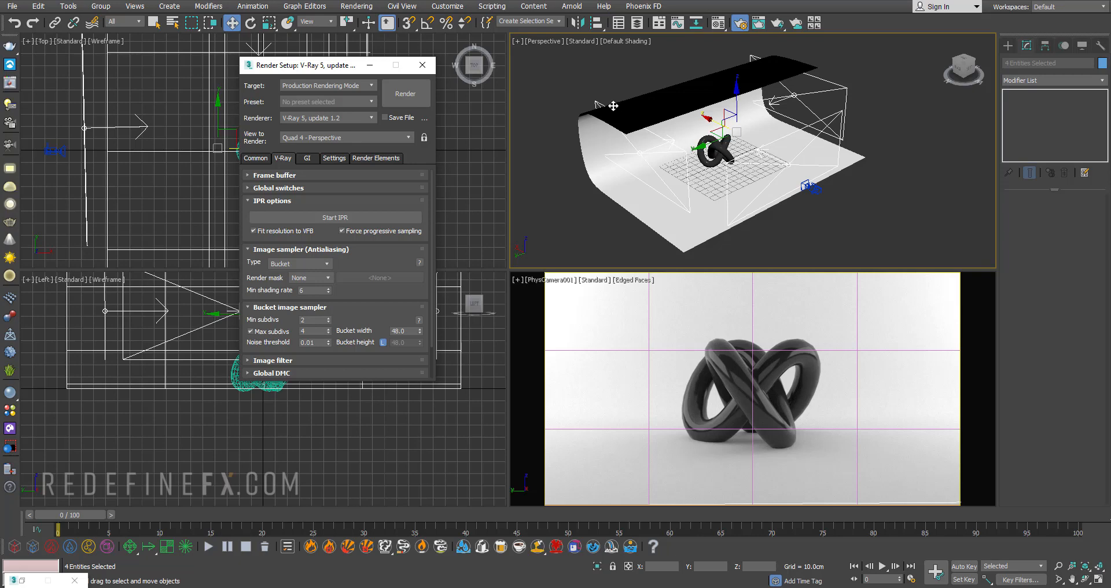
pyautogui.click(422, 64)
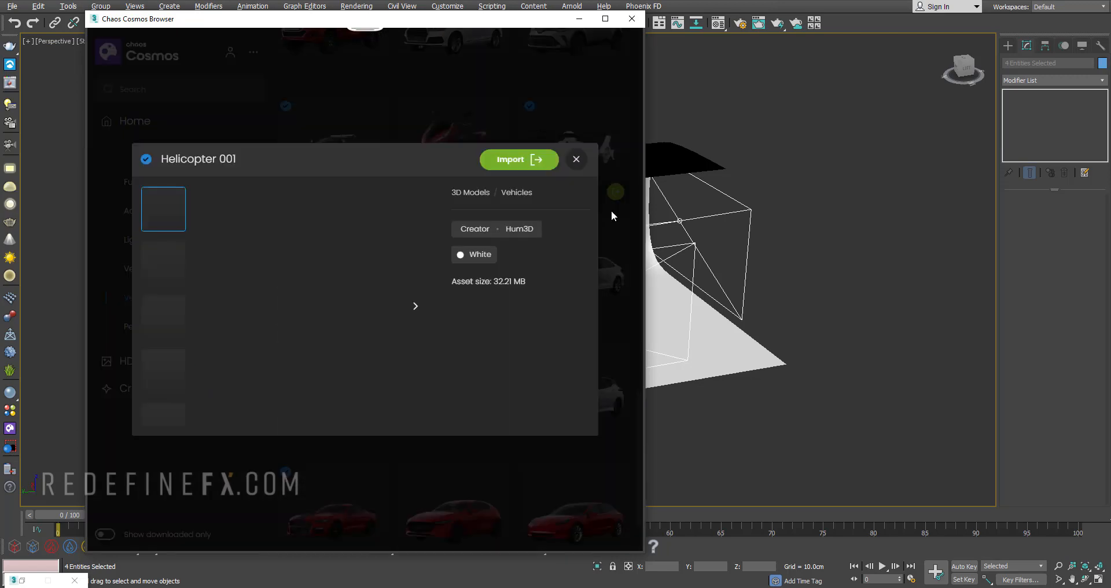
# Import Helicopter 001 from Chaos Cosmos and close the Cosmos Browser.
pyautogui.click(518, 158)
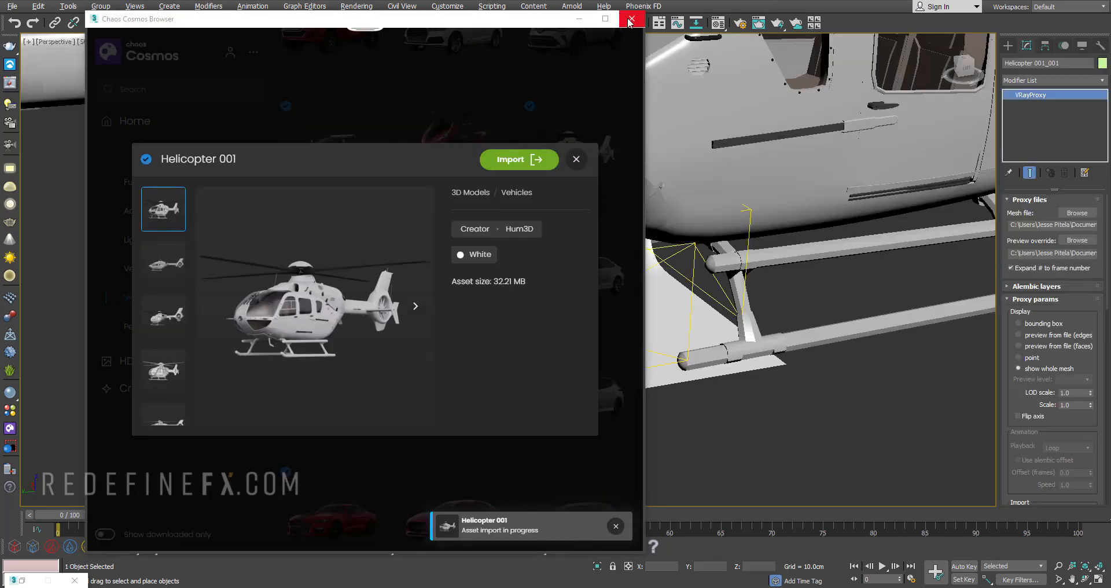
pyautogui.click(631, 19)
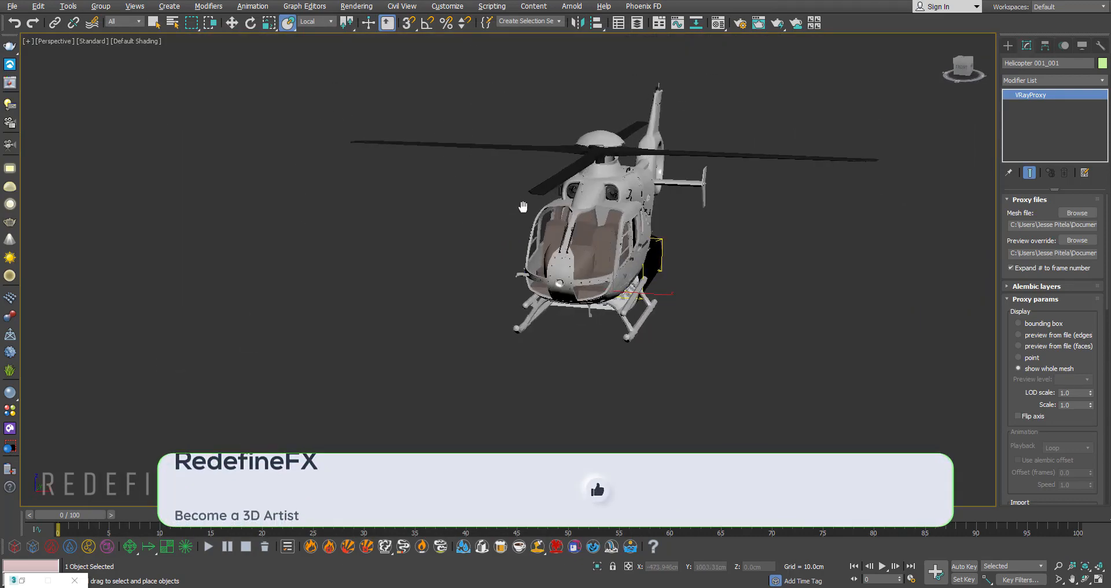